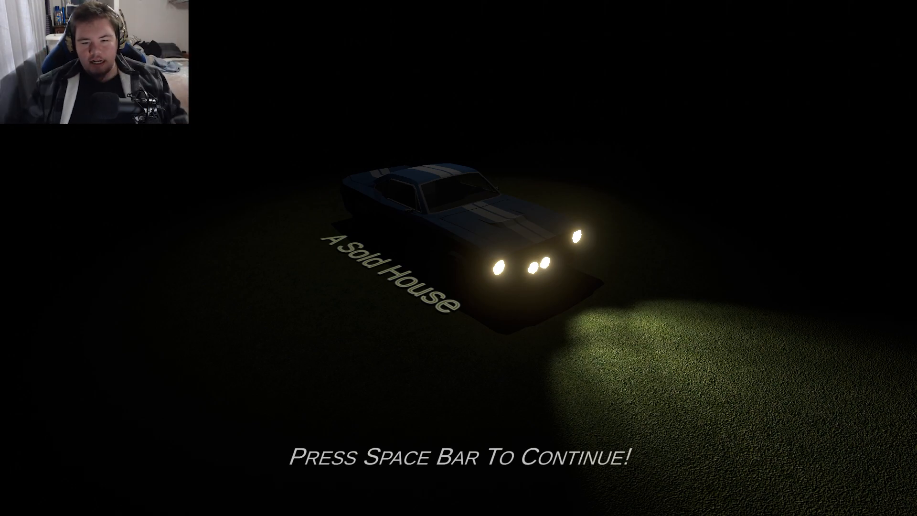
Step: Enter the game, flip the teal-wall light switch, then relaunch A Sold House with current settings
key(space)
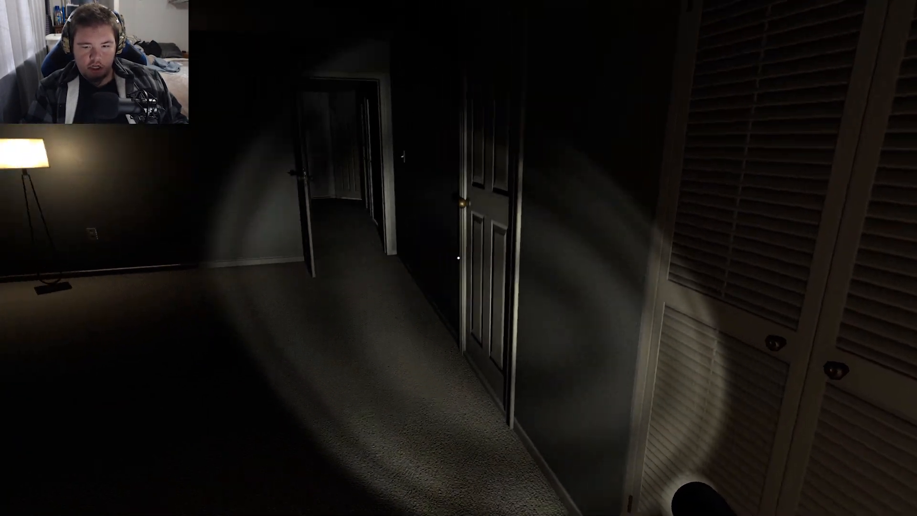
mouse_move(458, 258)
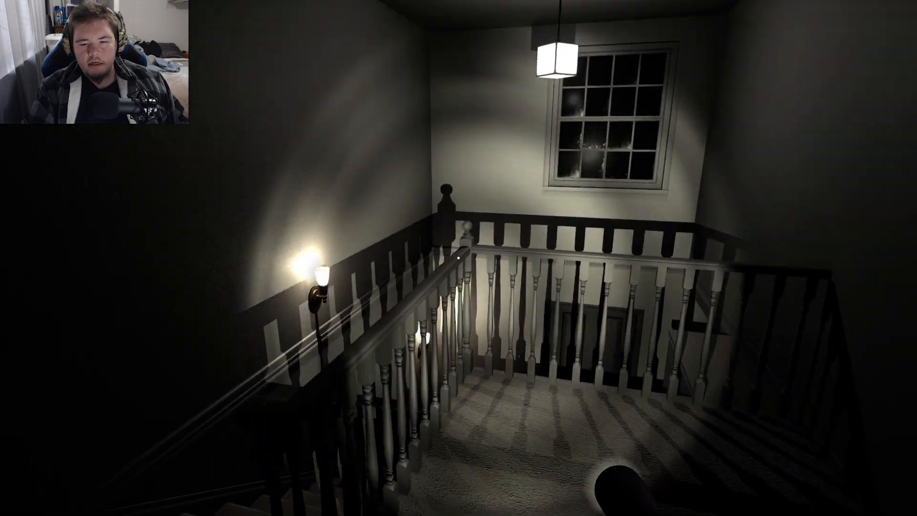
mouse_move(458, 258)
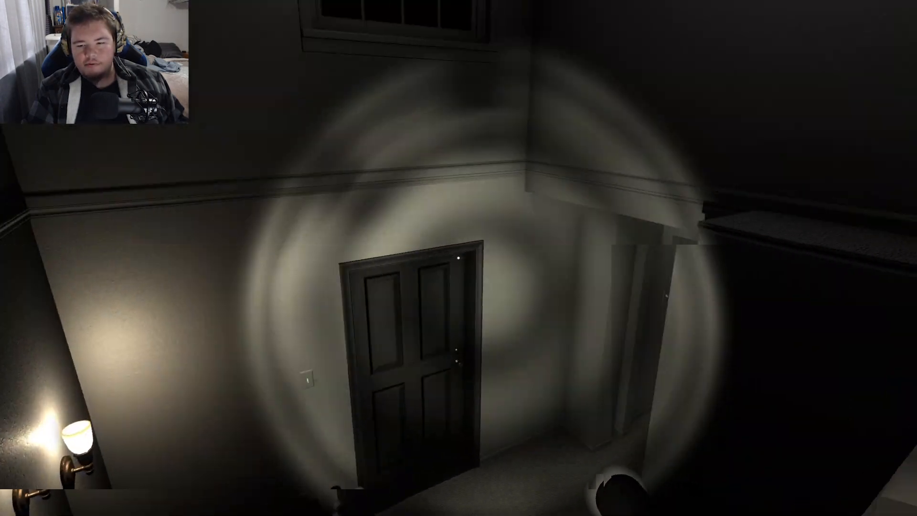
mouse_move(459, 258)
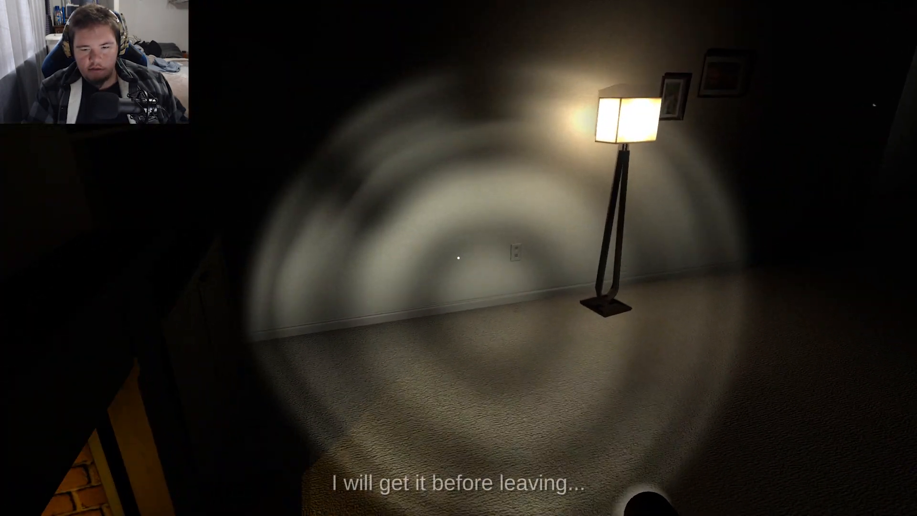
mouse_move(458, 258)
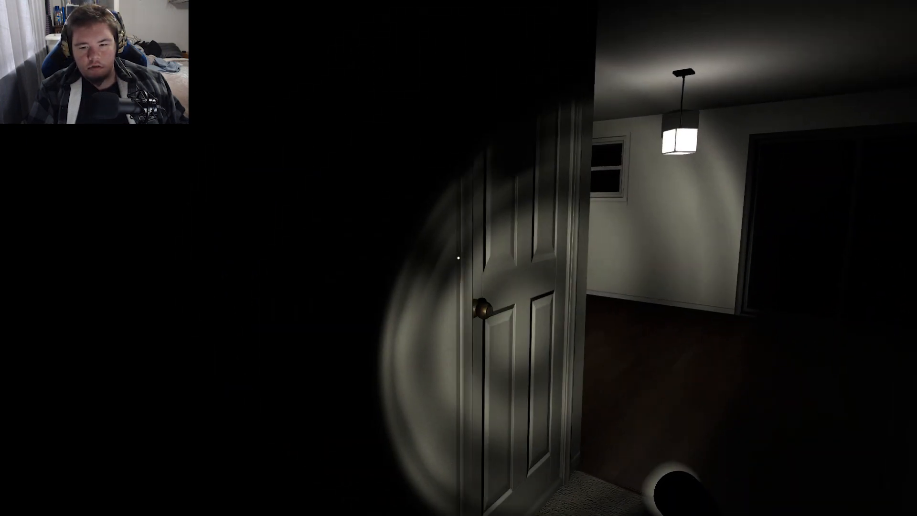
mouse_move(458, 258)
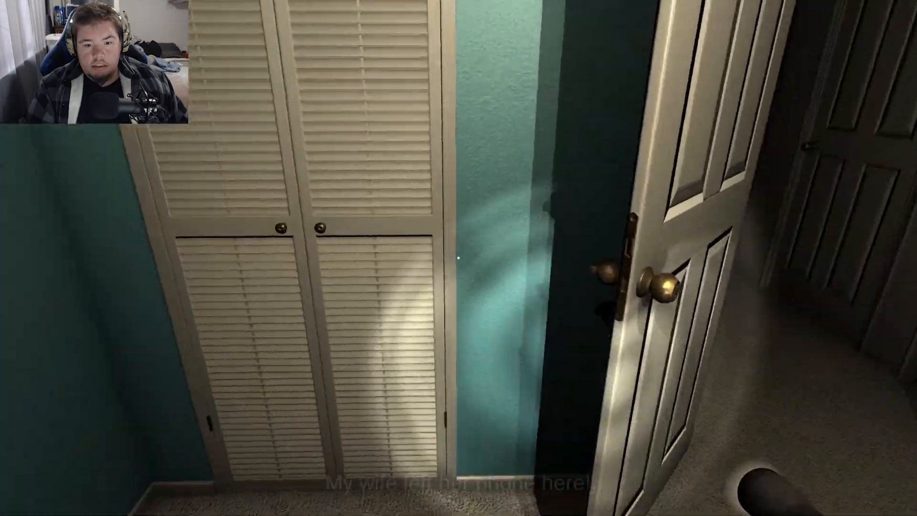
mouse_move(458, 258)
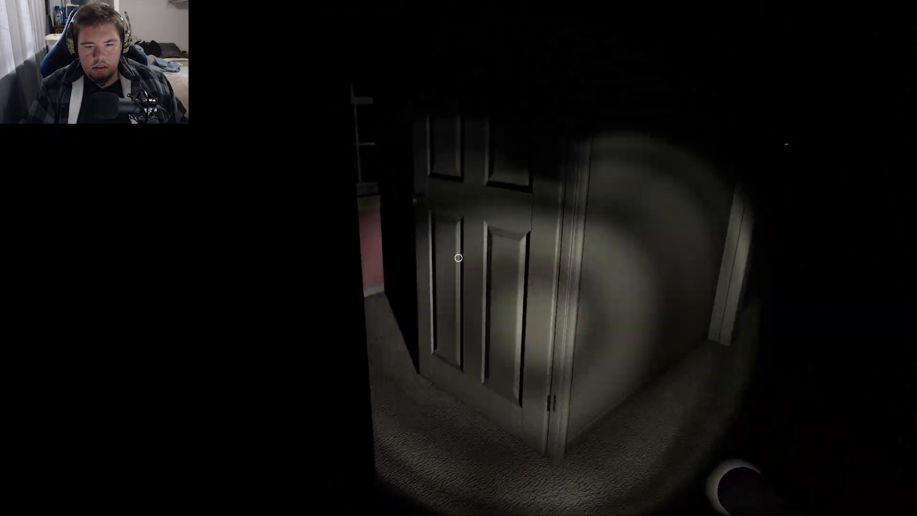
mouse_move(458, 258)
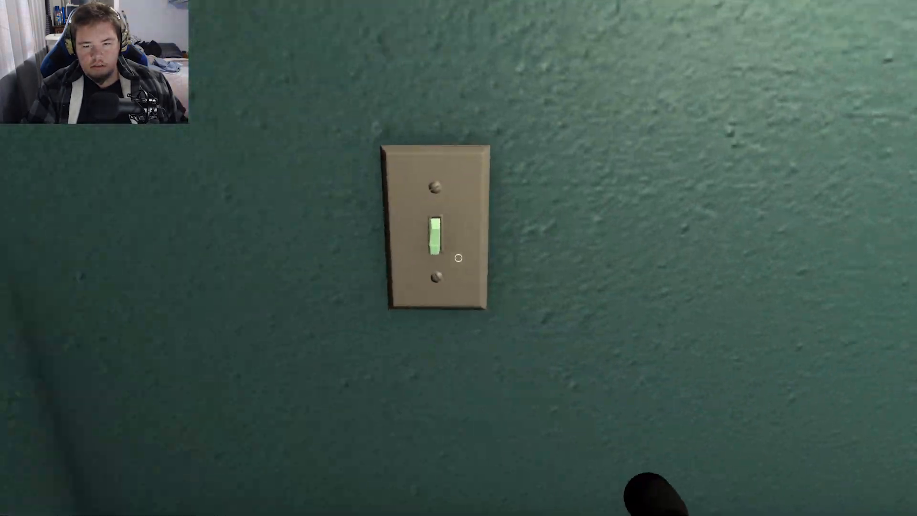
click(435, 236)
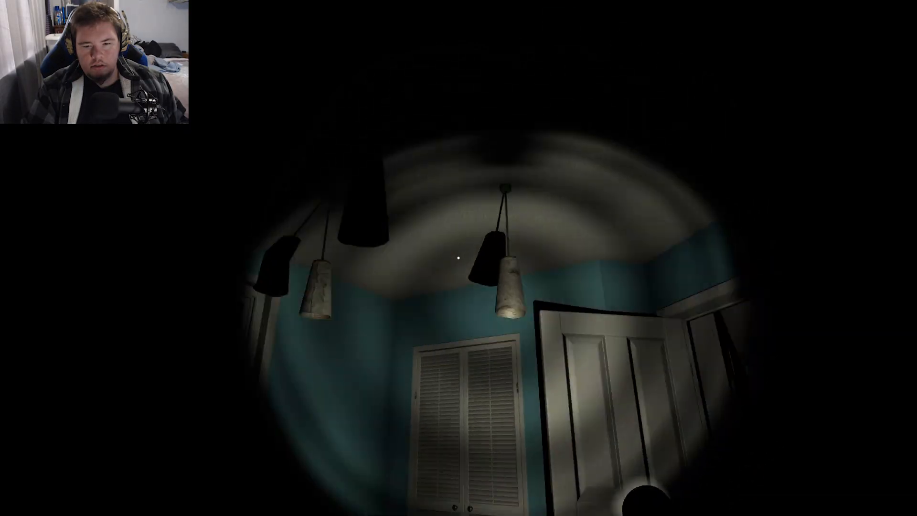
mouse_move(458, 258)
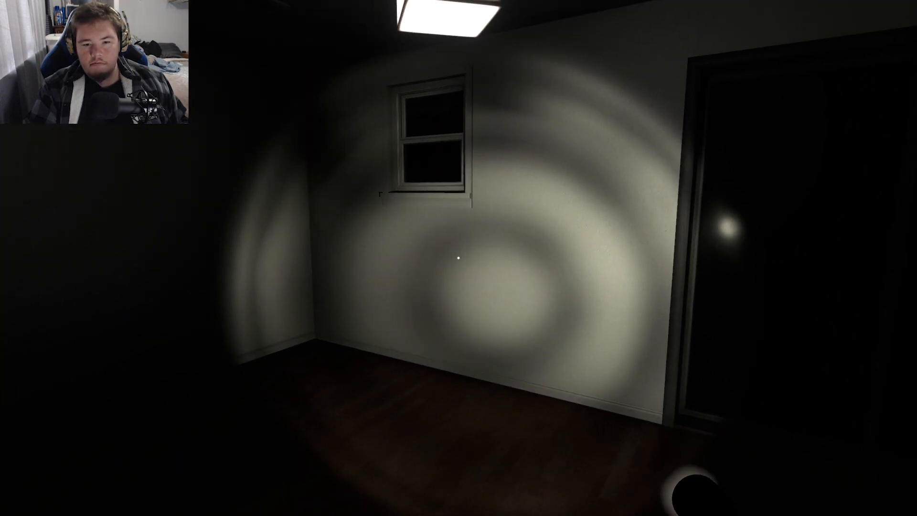
mouse_move(458, 258)
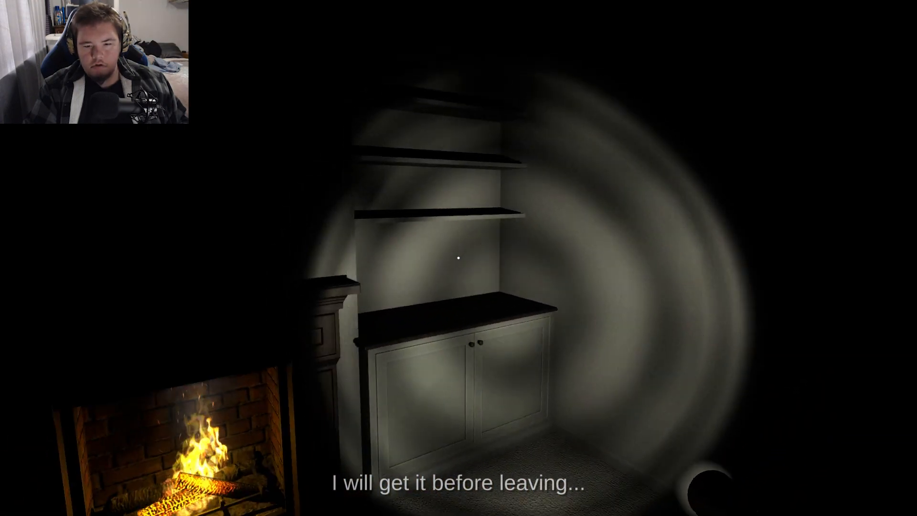
mouse_move(459, 258)
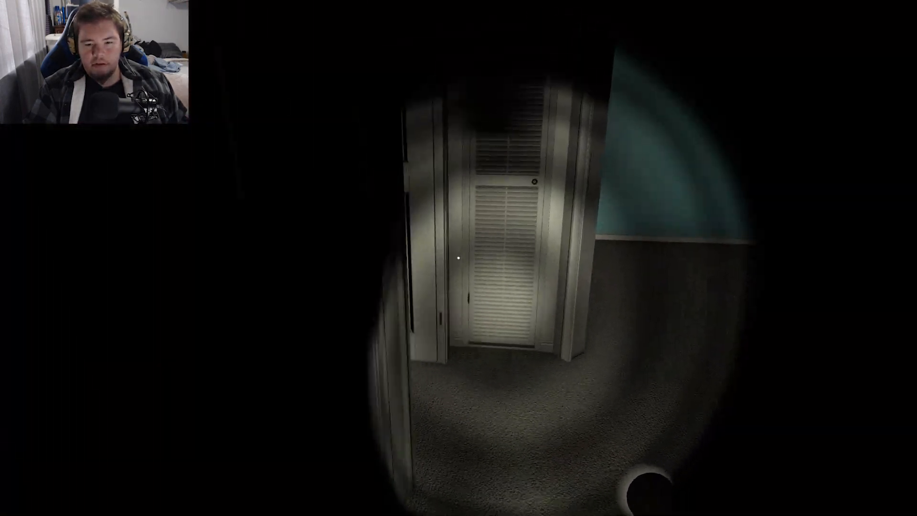
mouse_move(459, 258)
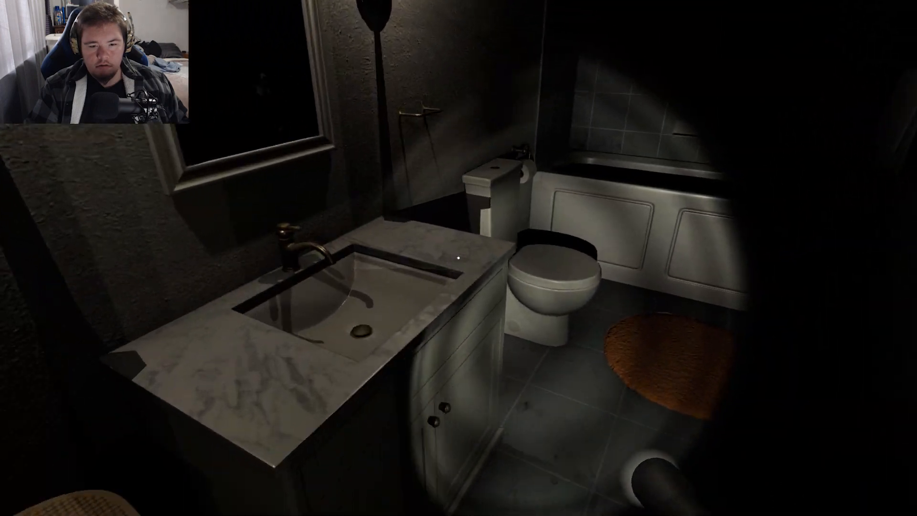
mouse_move(458, 258)
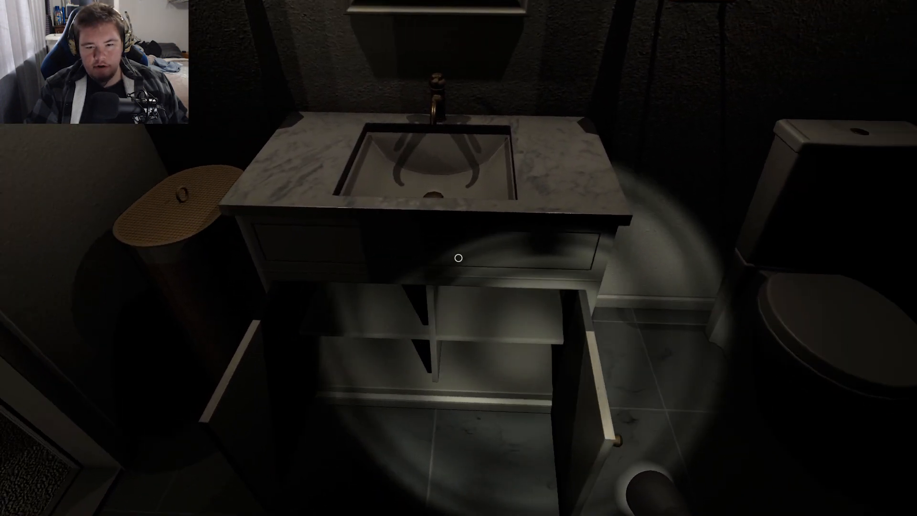
mouse_move(459, 258)
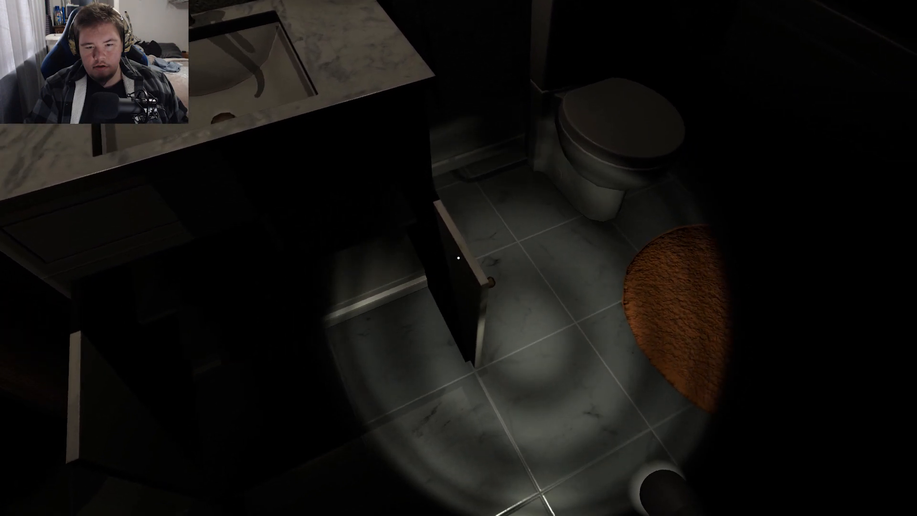
mouse_move(458, 258)
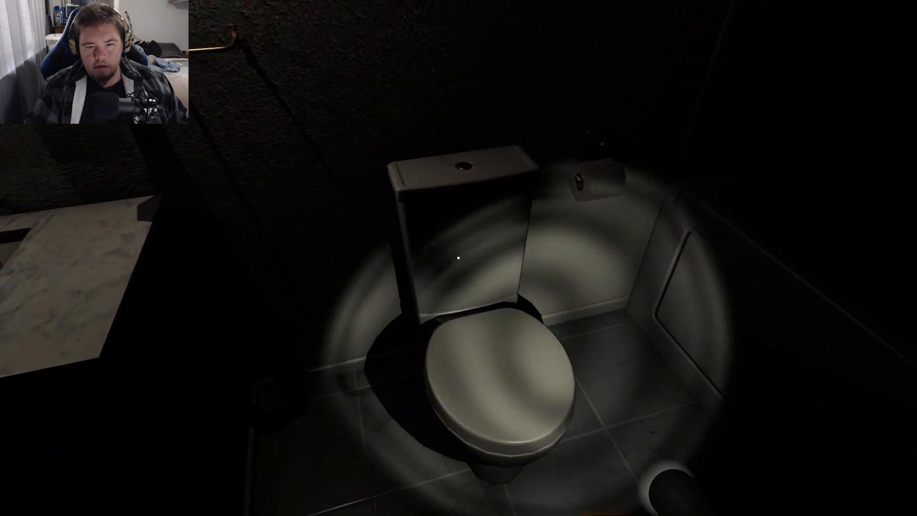
mouse_move(458, 258)
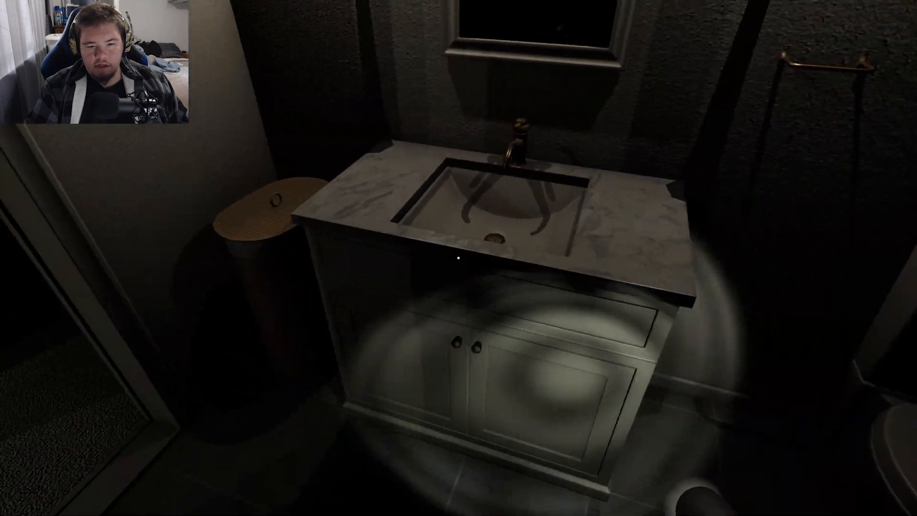
mouse_move(458, 258)
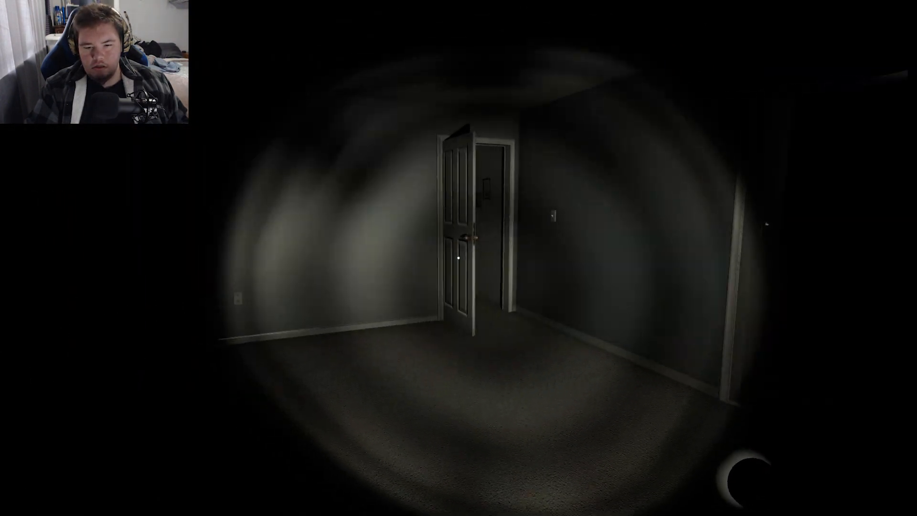
mouse_move(458, 257)
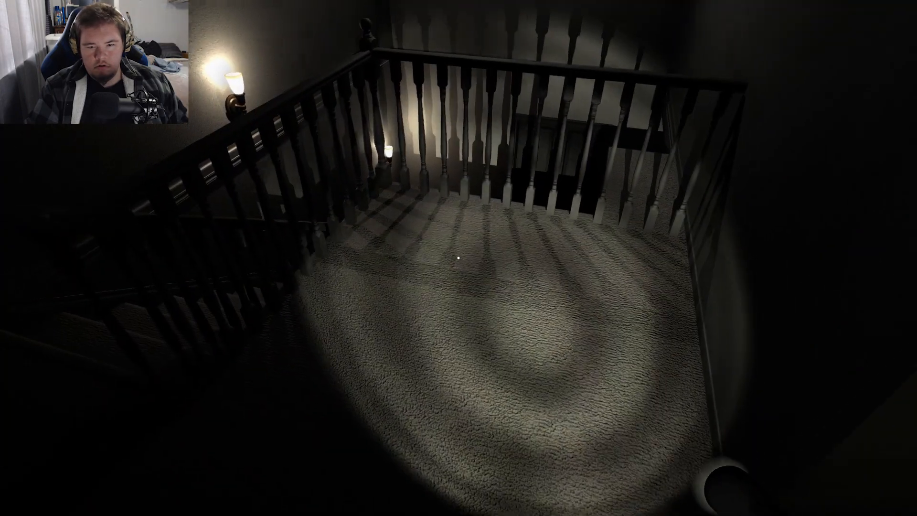
mouse_move(459, 258)
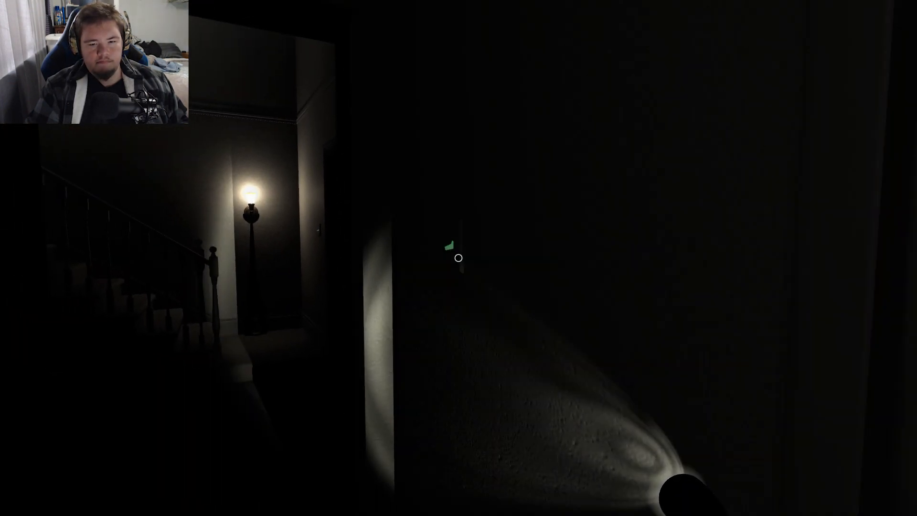
mouse_move(459, 258)
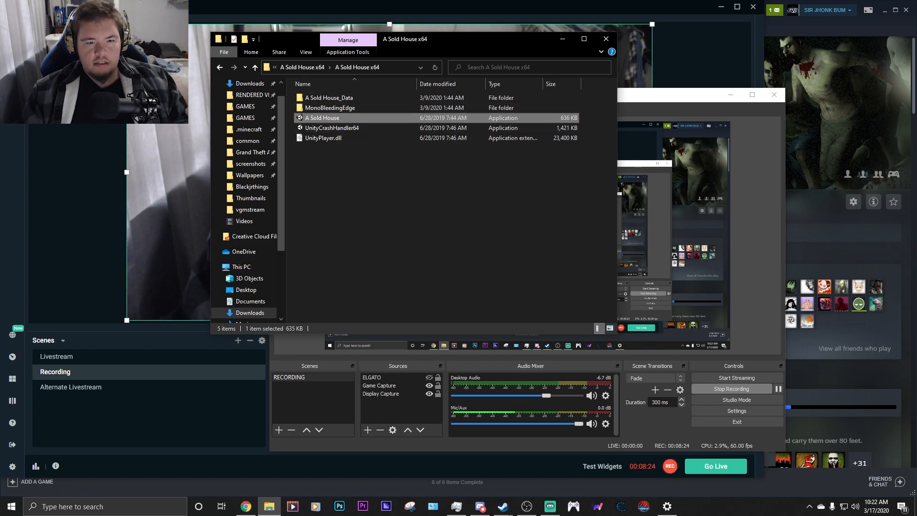
double_click(321, 117)
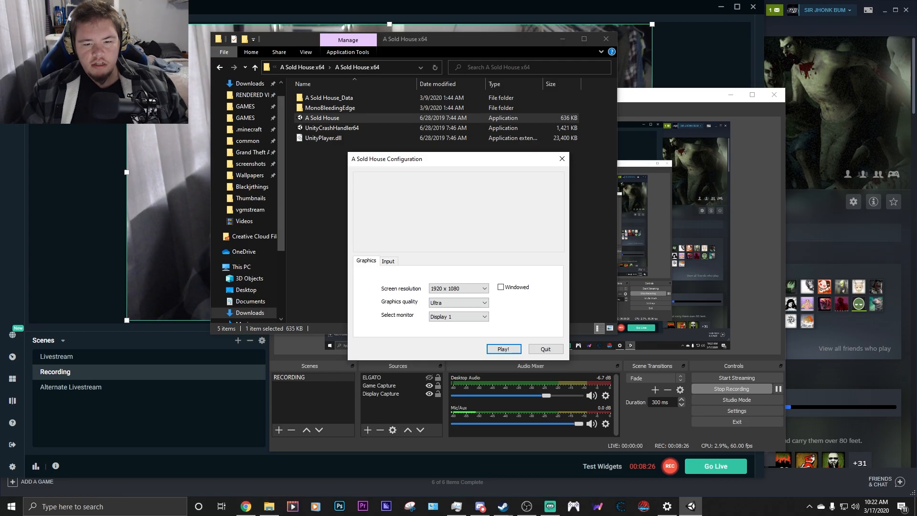
click(502, 349)
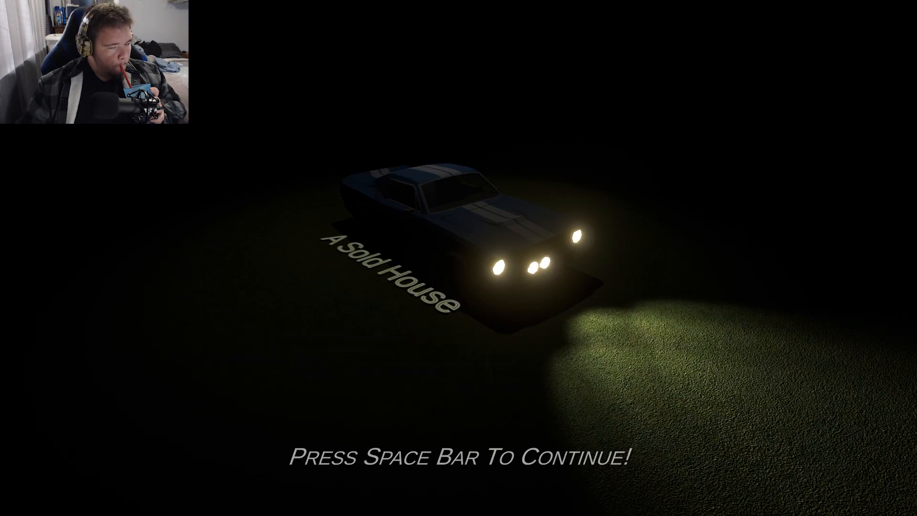
Step: Press Space to continue past the title screen into the dark house
key(space)
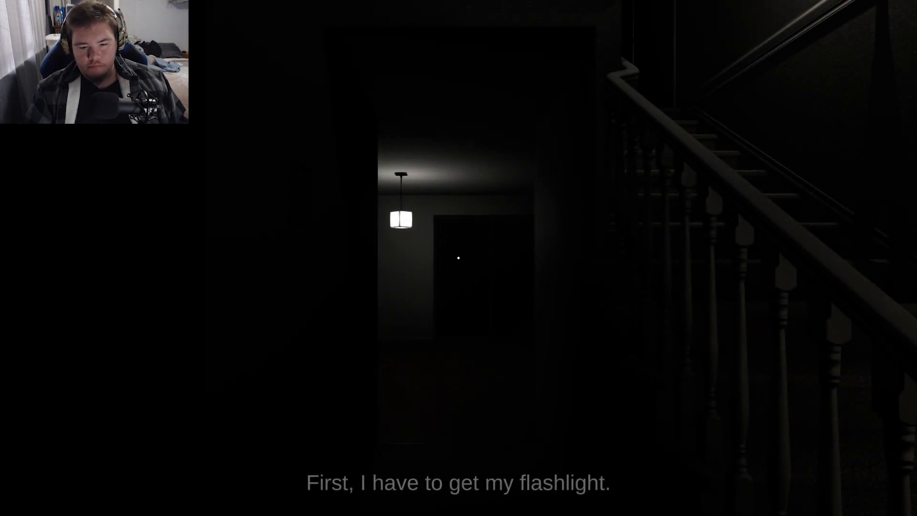
mouse_move(459, 258)
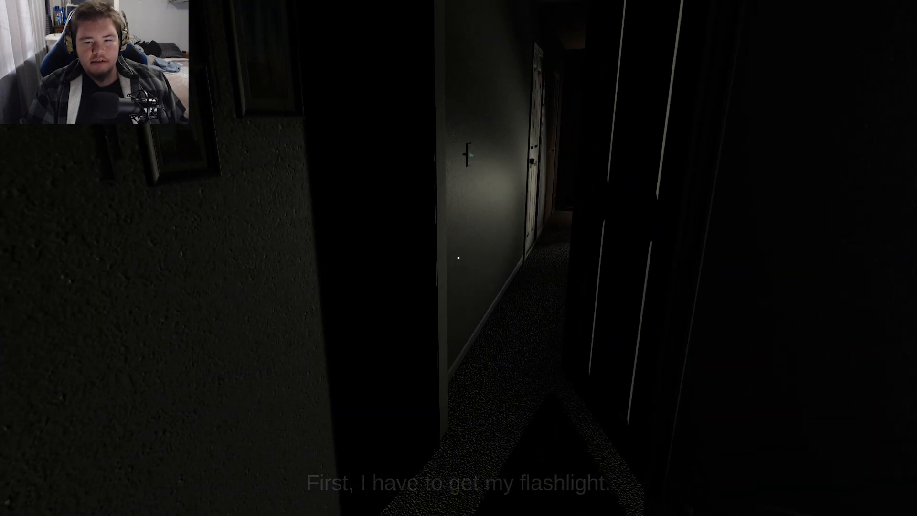
mouse_move(459, 258)
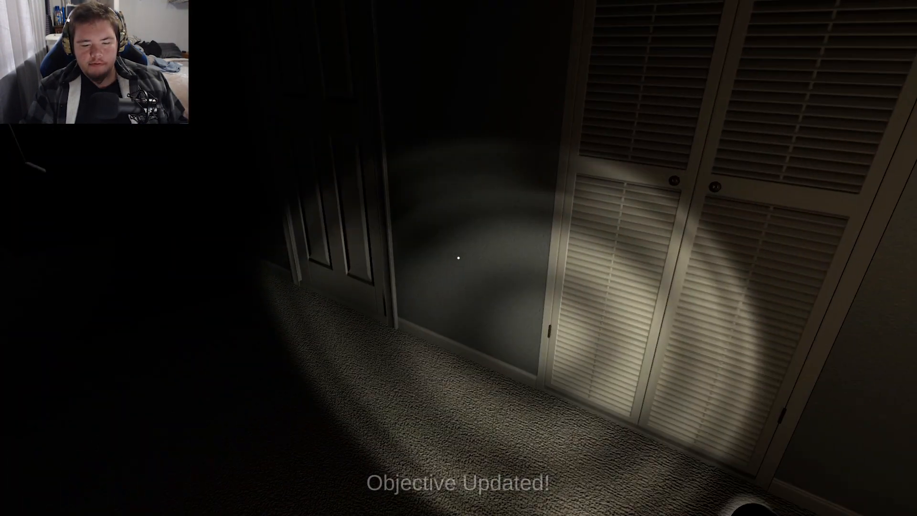
mouse_move(458, 258)
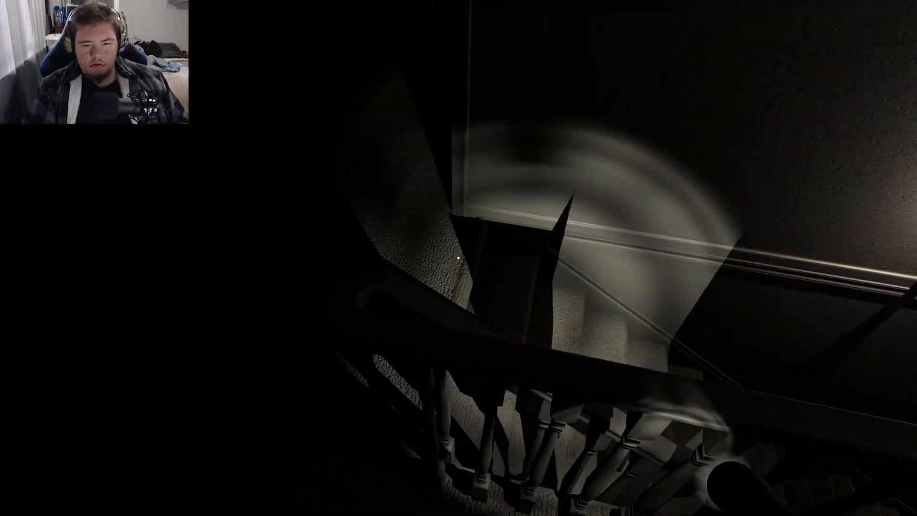
mouse_move(459, 258)
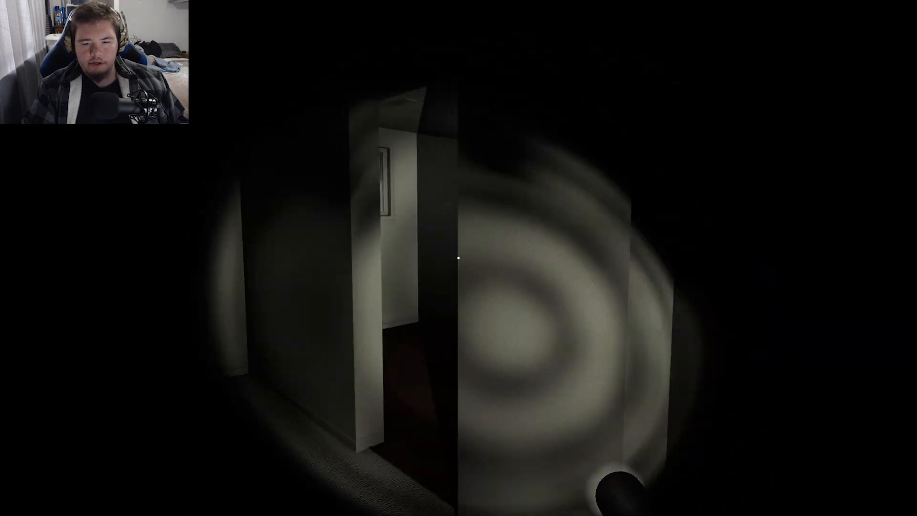
mouse_move(458, 258)
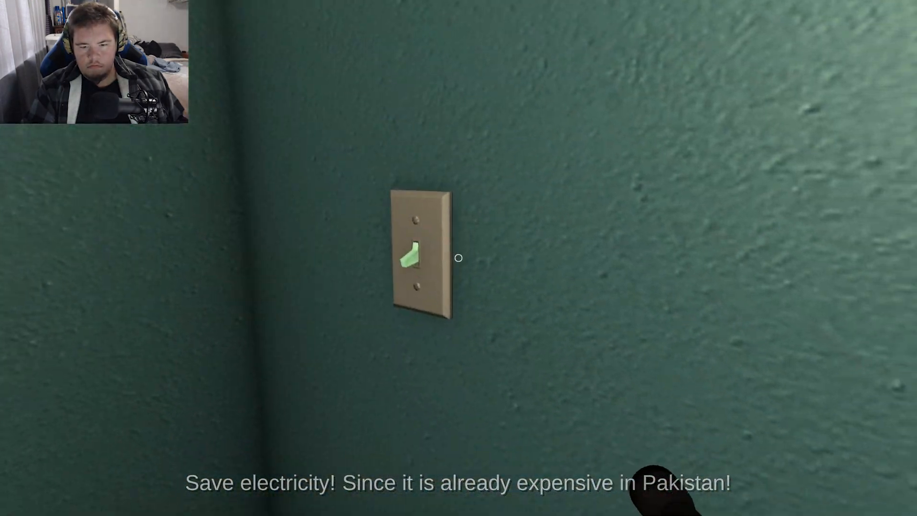
Step: Flip the light switch on the wall
click(413, 258)
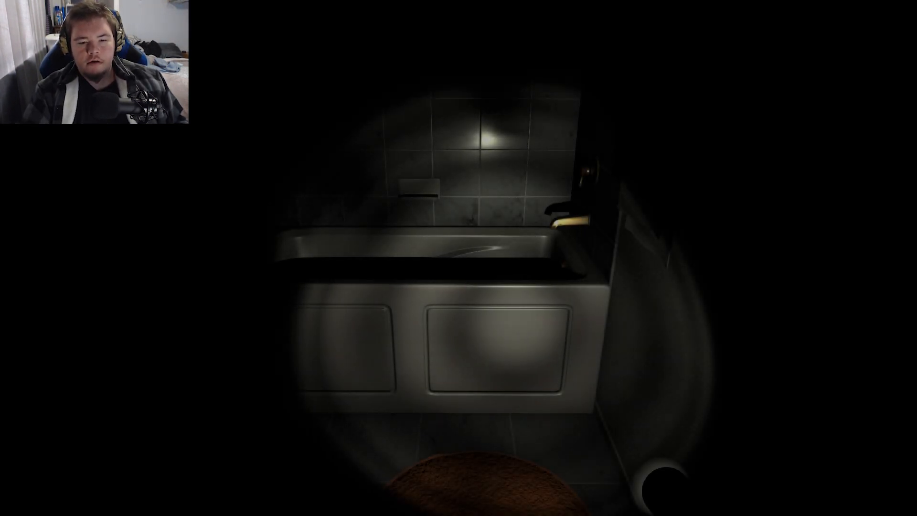
mouse_move(459, 258)
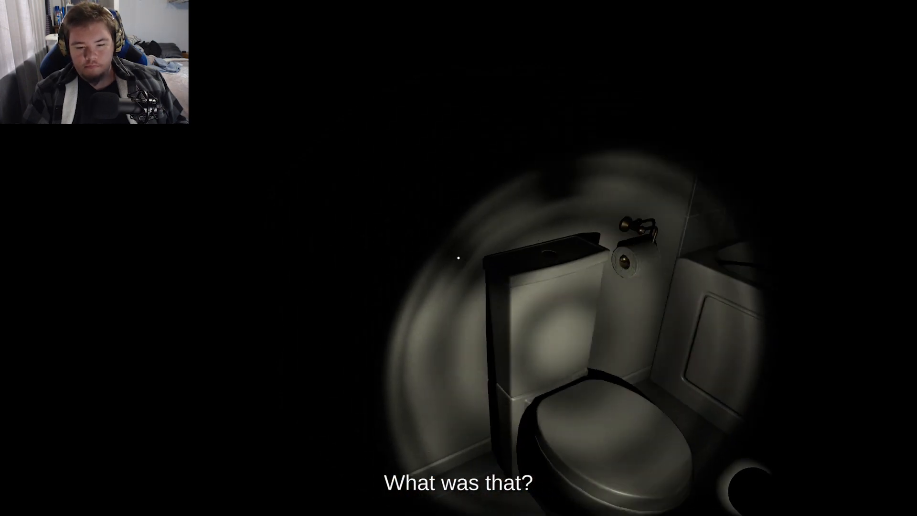